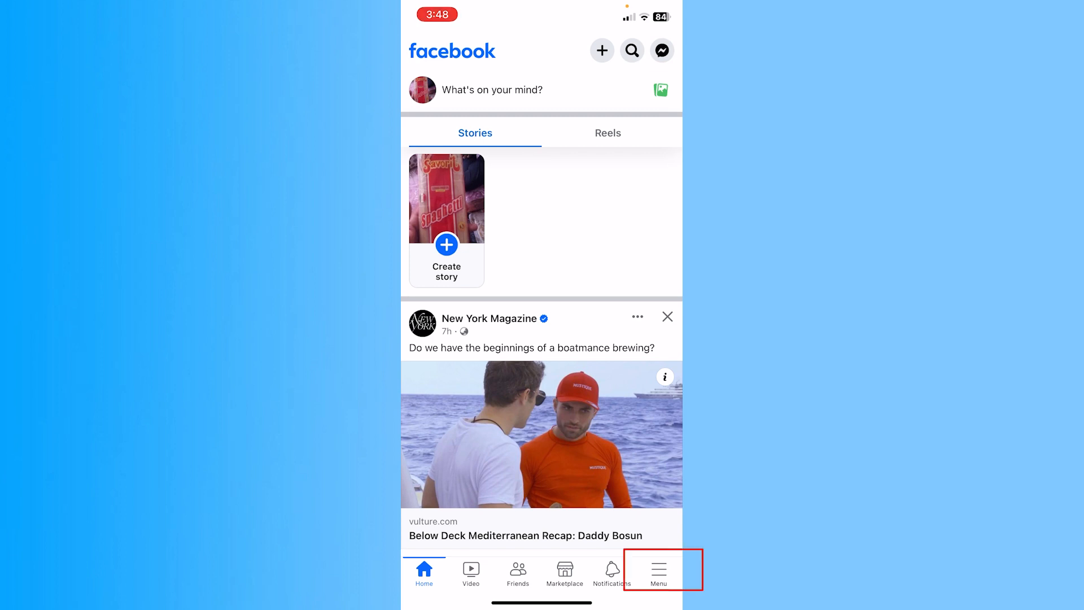
Open the Menu tab listing the profile and all shortcuts.
click(657, 573)
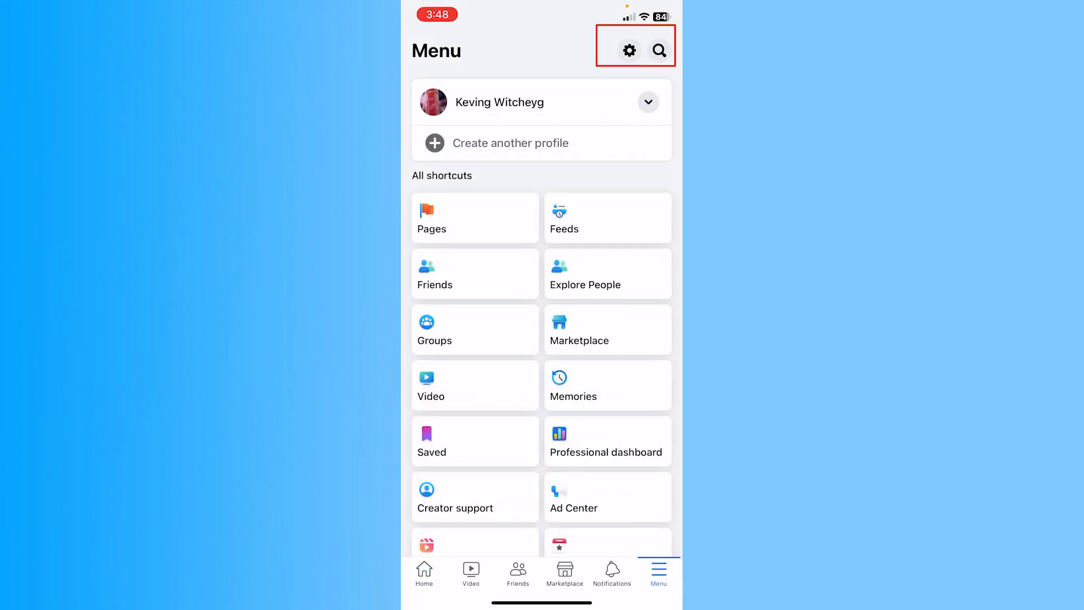
Go through Settings & privacy to Your activity and open Activity log.
click(628, 50)
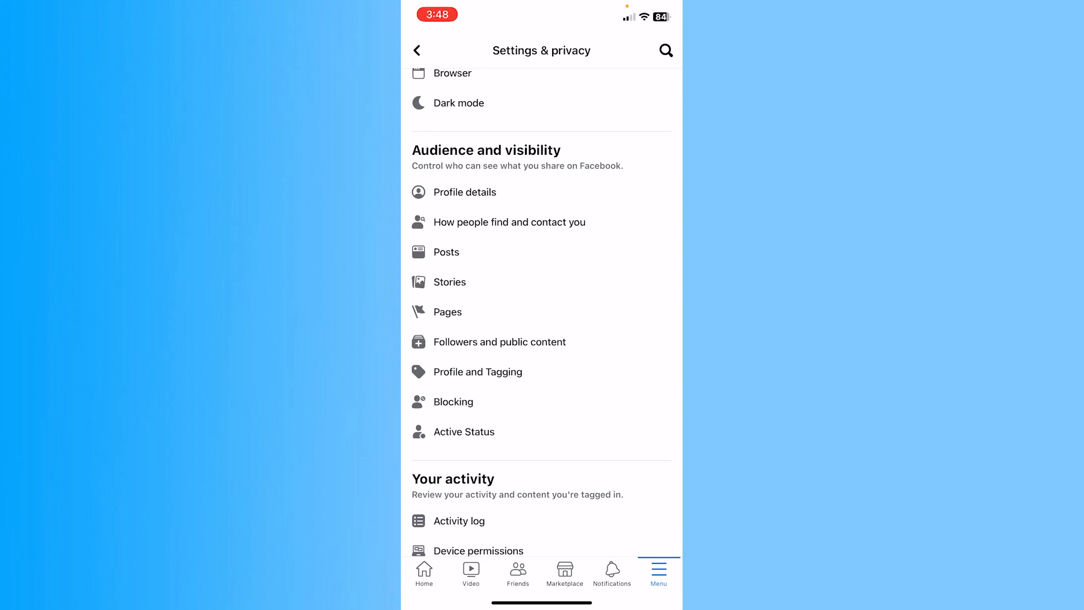
scroll(up, 3)
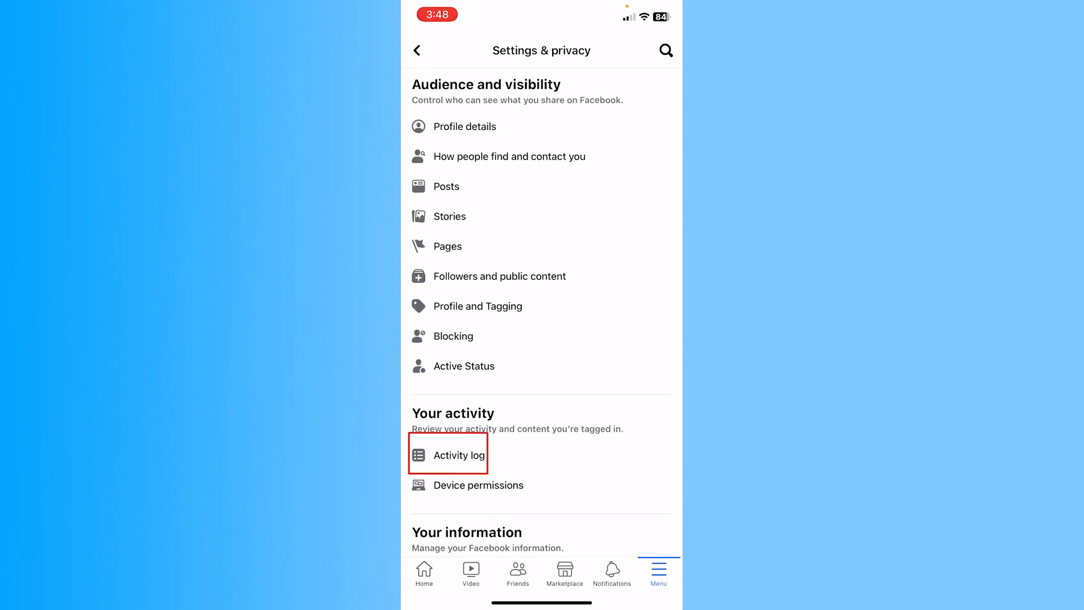
click(460, 455)
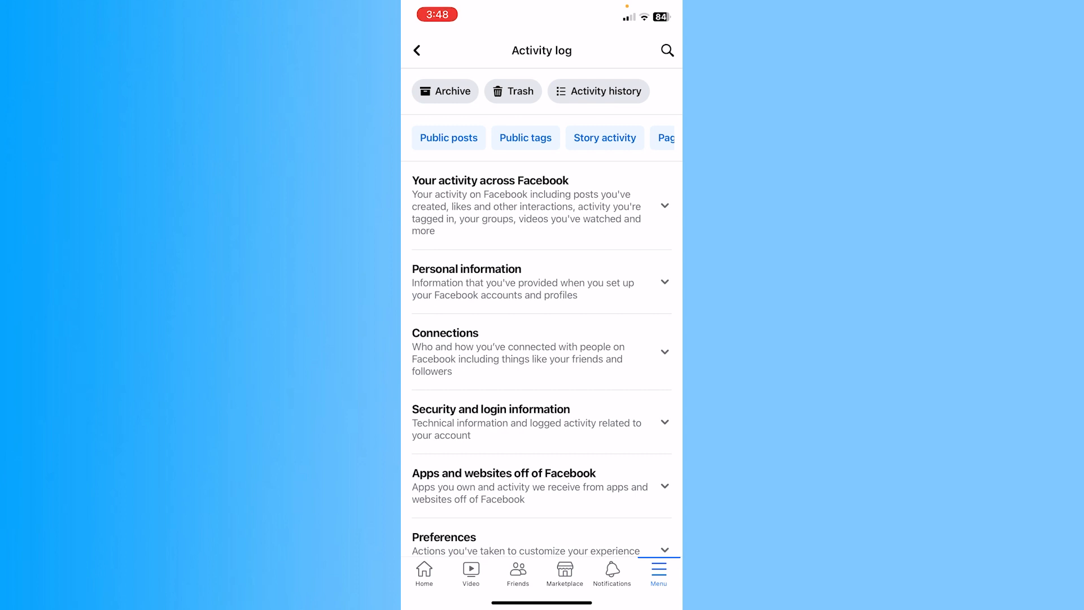
Open Manage search to view the September–October 2023 search history.
scroll(up, 3)
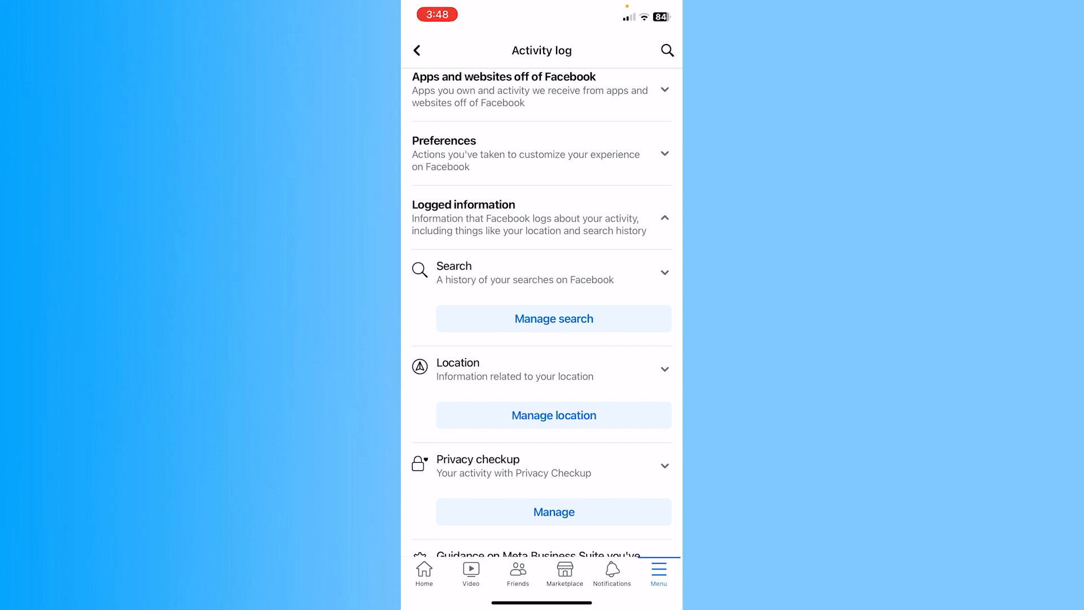
click(554, 319)
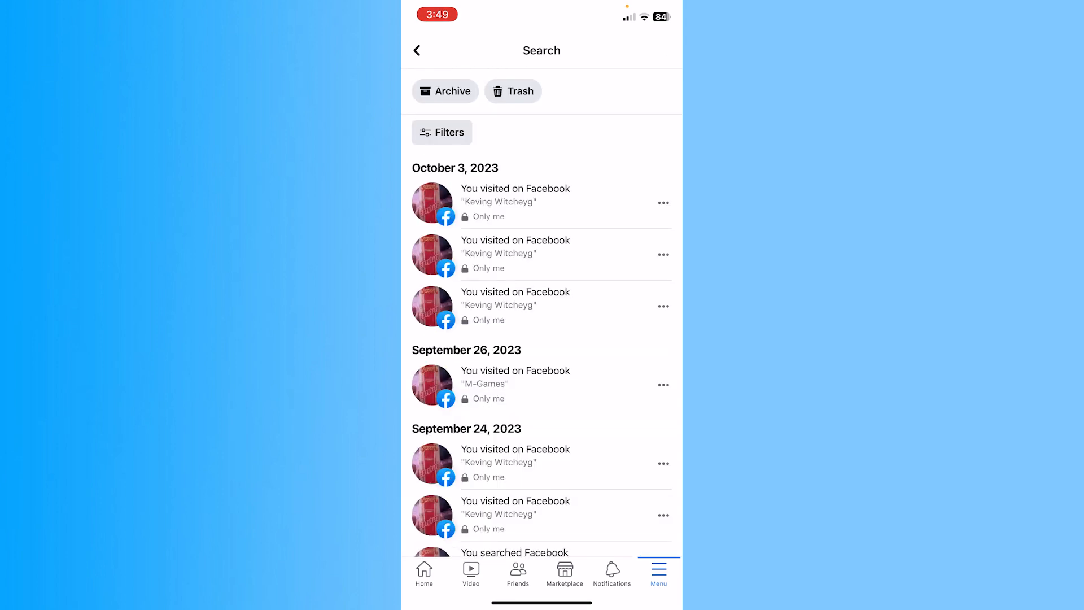
Delete an October 3 profile-visit entry, then back out twice to the home feed.
scroll(down, 3)
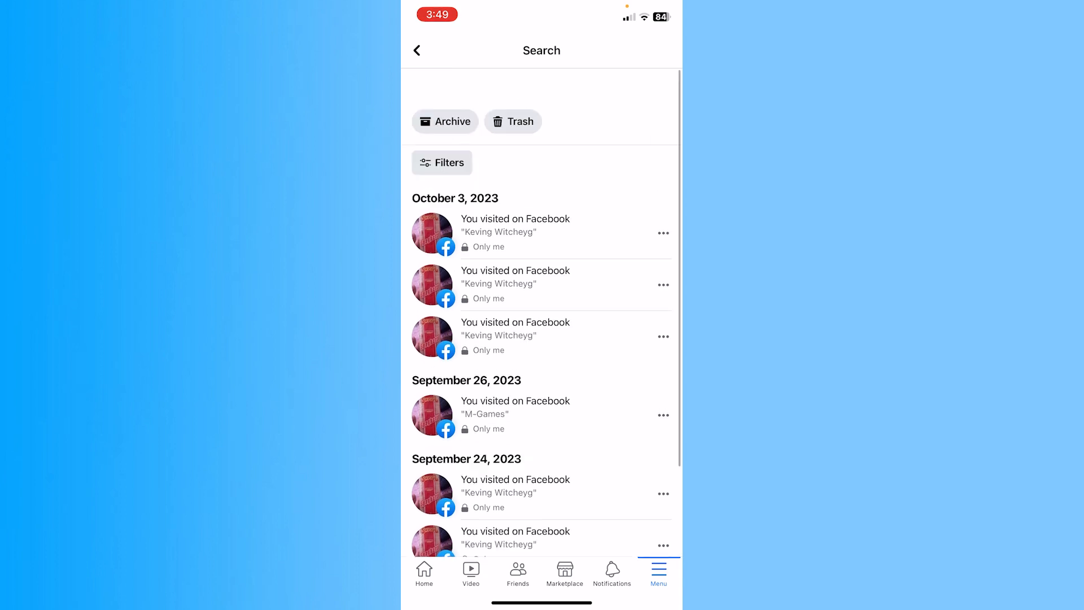
click(424, 572)
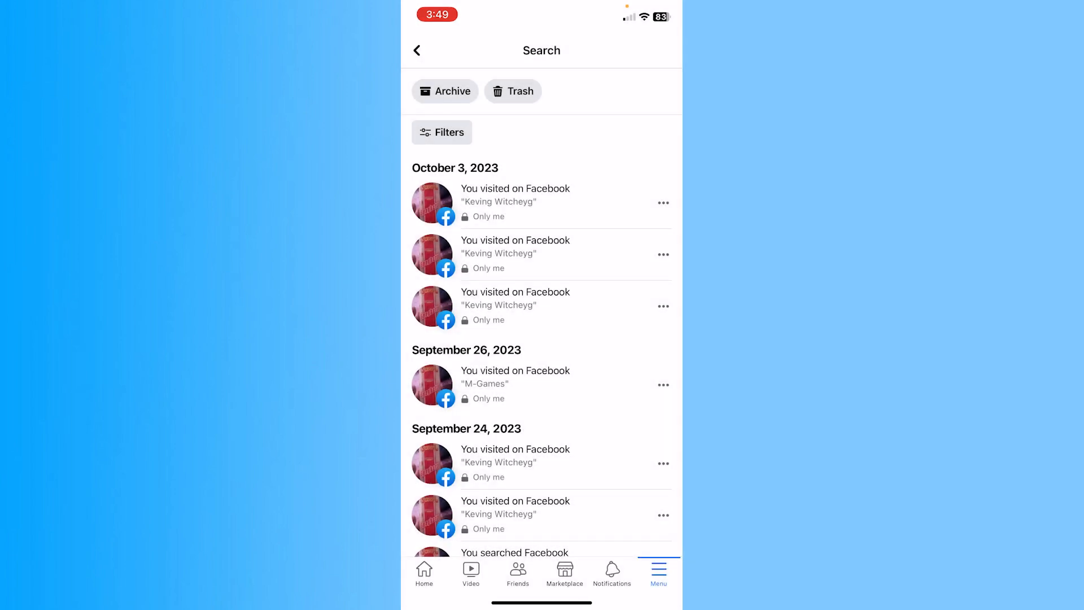
scroll(up, 3)
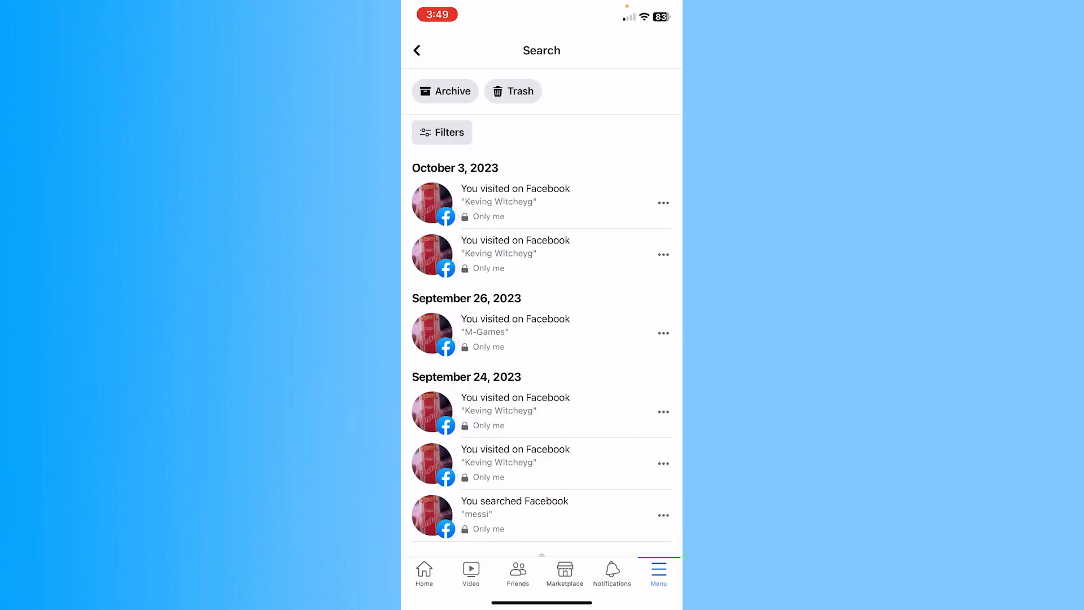
click(542, 50)
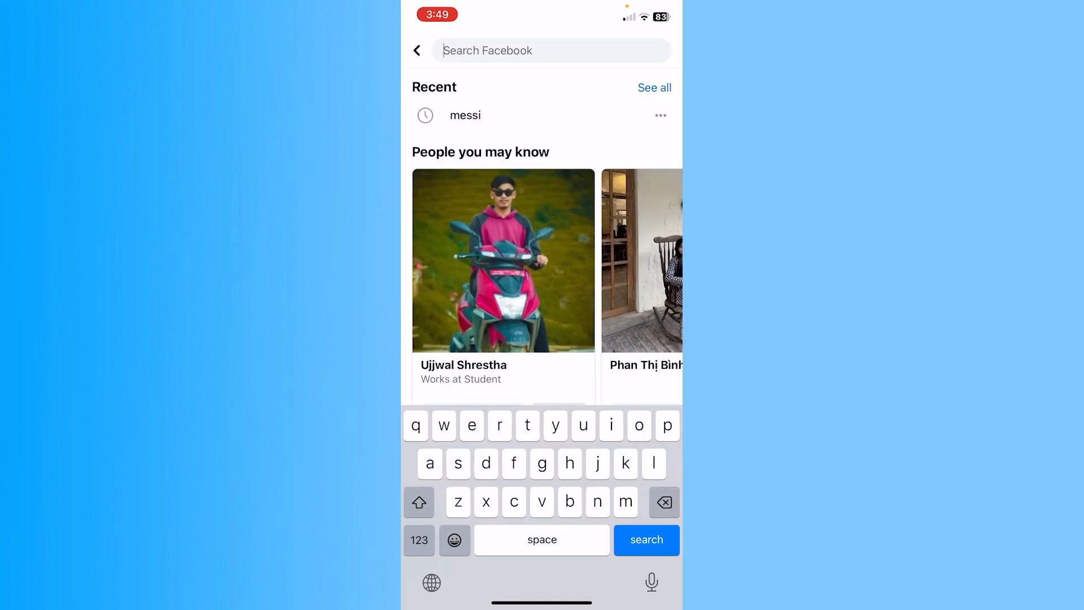
click(417, 50)
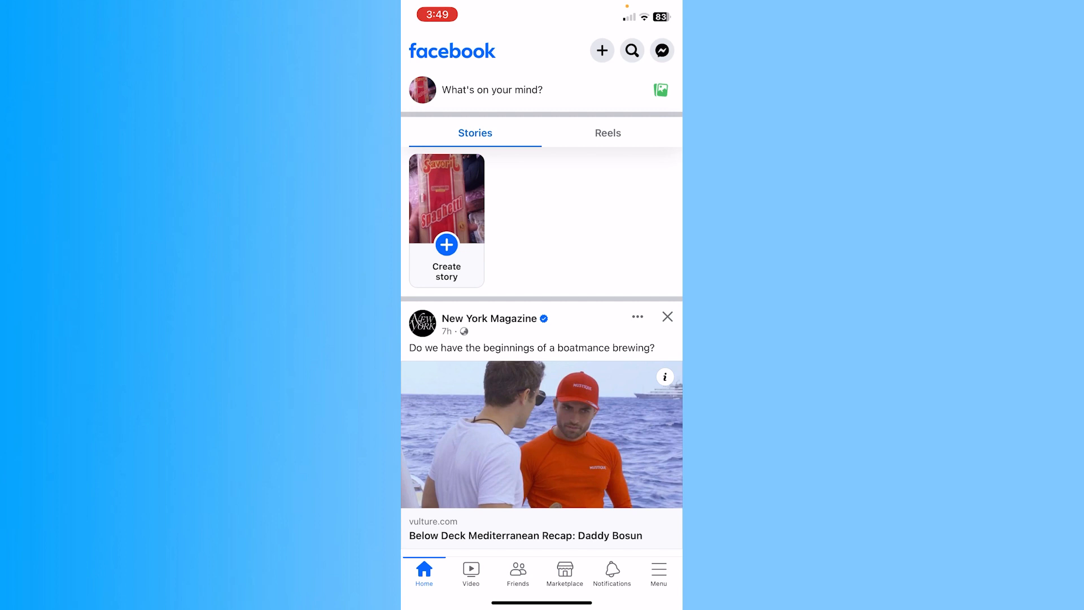
scroll(down, 3)
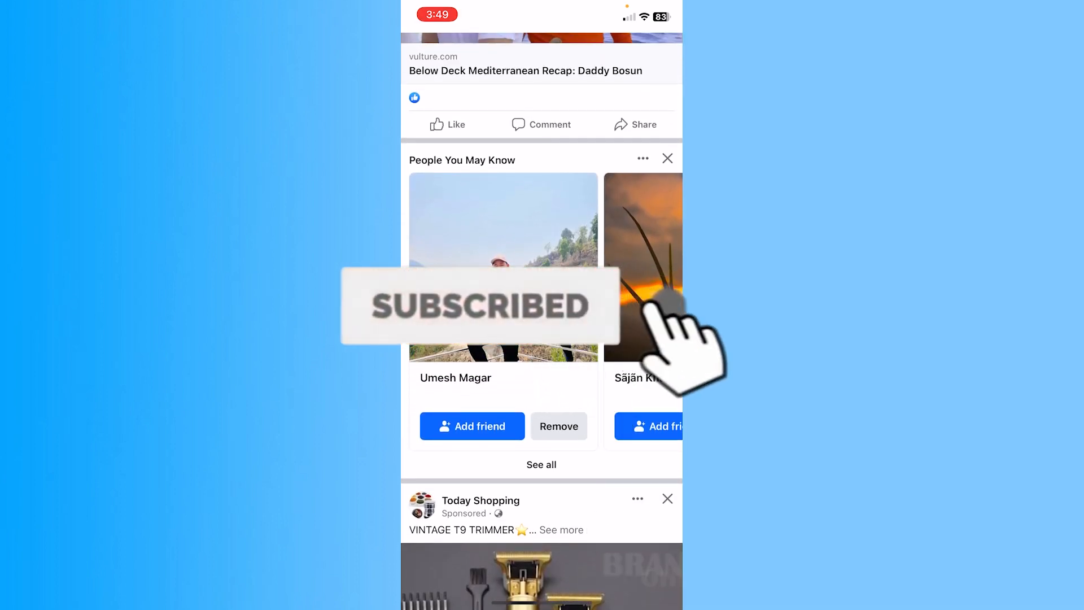
scroll(down, 3)
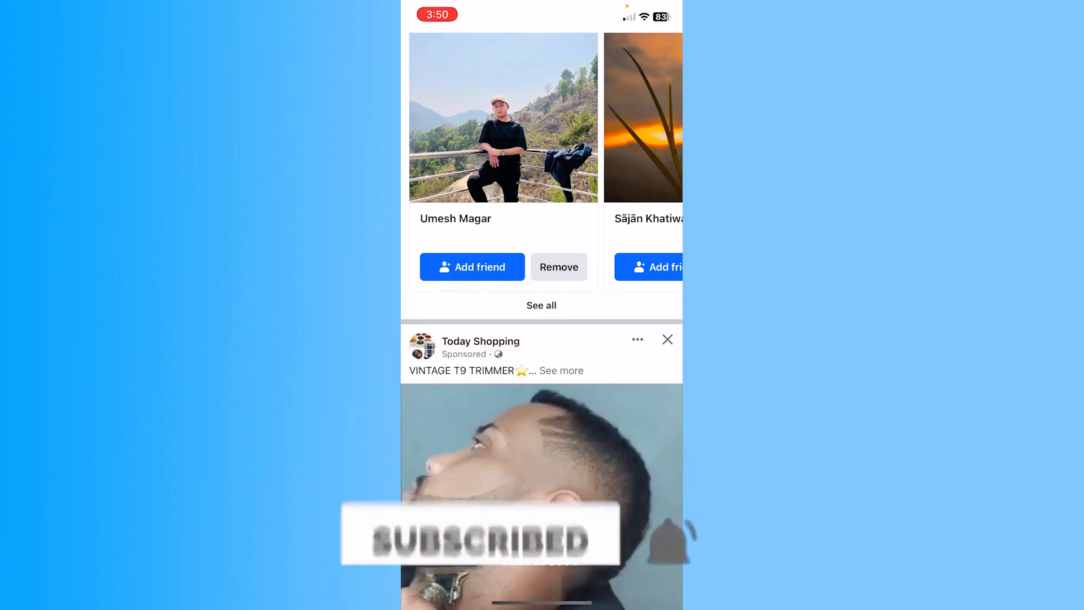